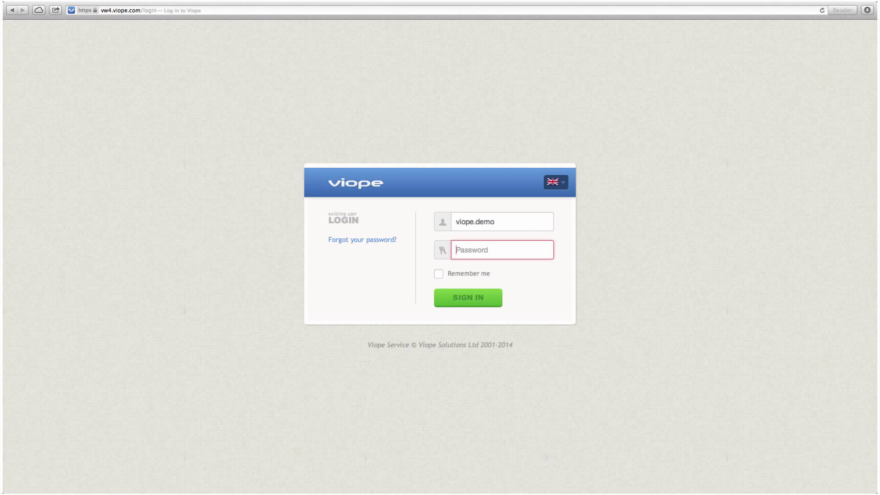
Sign in to the demo account and open the Maths exam's Math Test - Week 35
{"action": "left_click", "coordinate": [467, 297]}
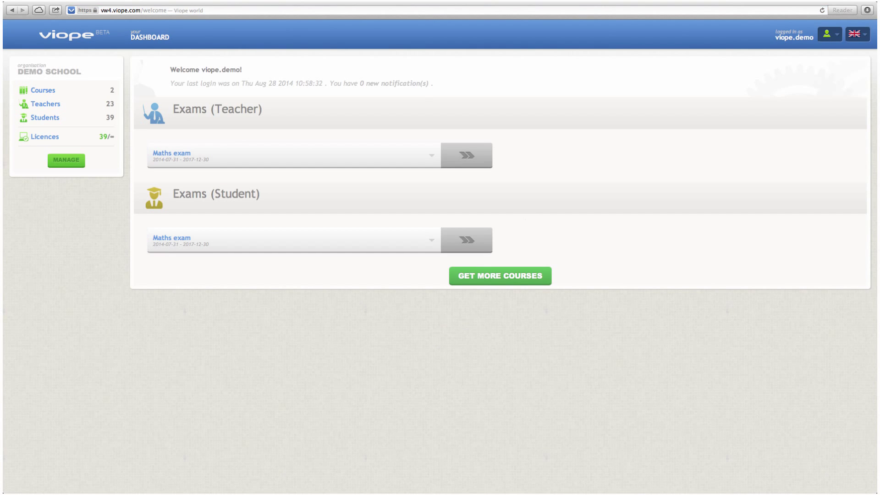
{"action": "left_click", "coordinate": [467, 240]}
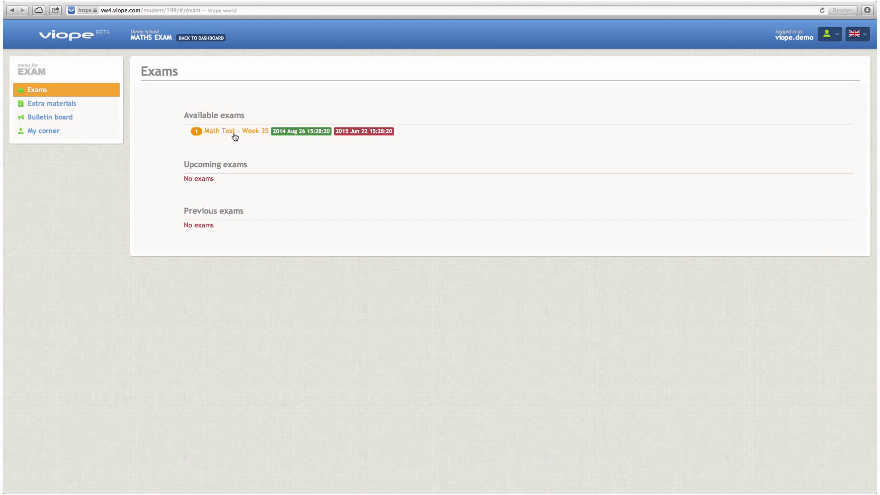
{"action": "left_click", "coordinate": [237, 131]}
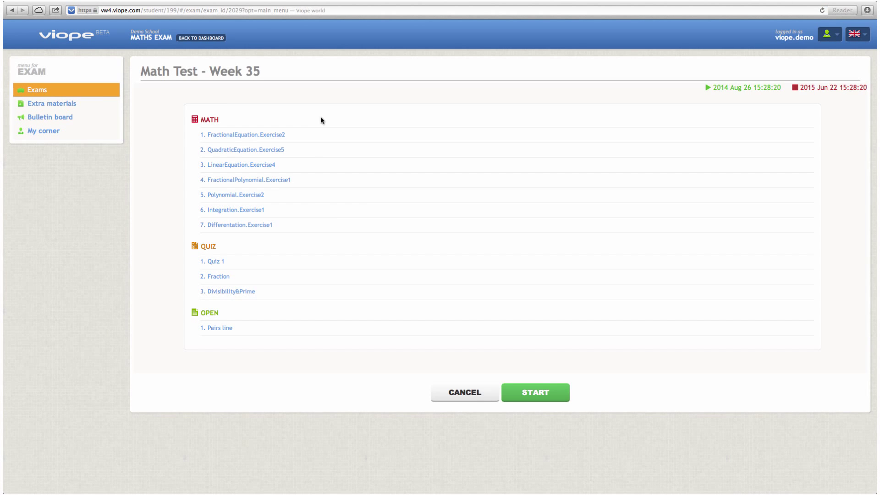
{"action": "mouse_move", "coordinate": [313, 306]}
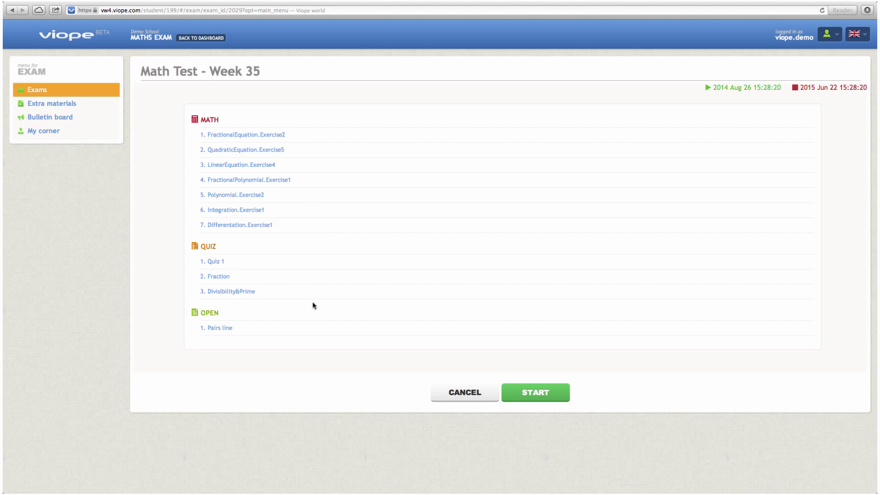
Add each rewritten equation of exercise 1 as a step down to x = −1, then submit
{"action": "left_click", "coordinate": [535, 392]}
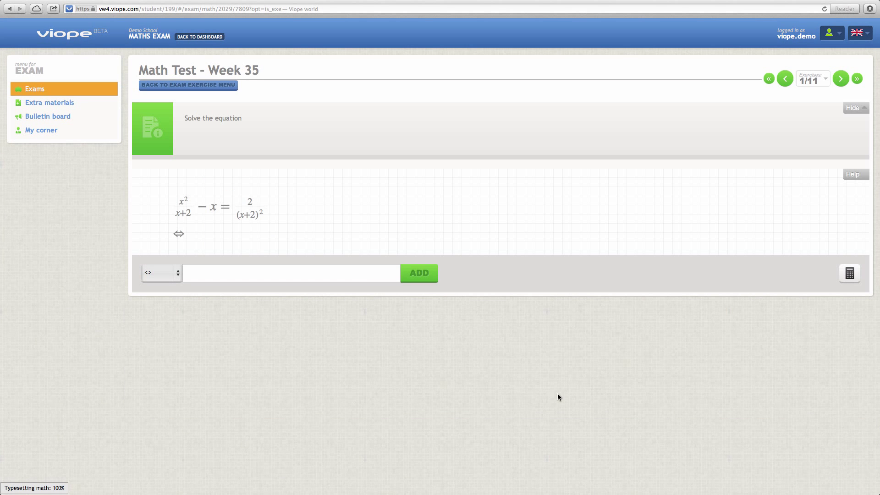
{"action": "type", "text": "("}
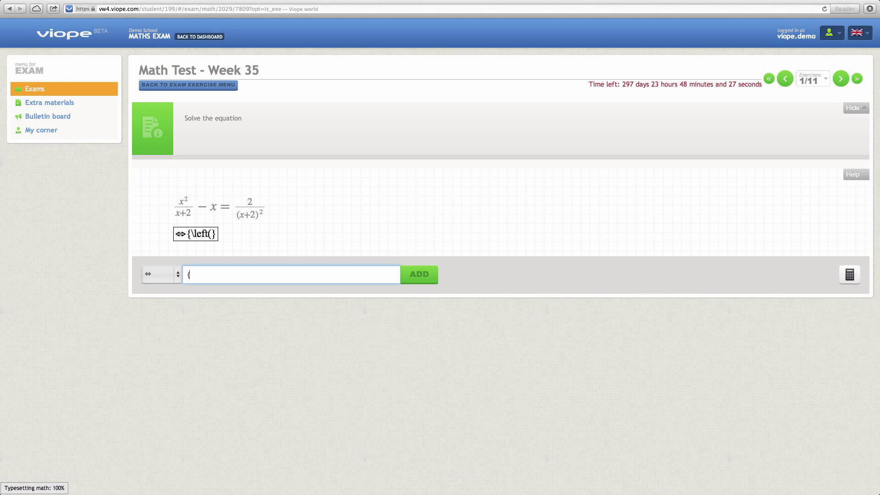
{"action": "type", "text": "(x^2-x(x+2))/(x+2)-2/(x+2)^2"}
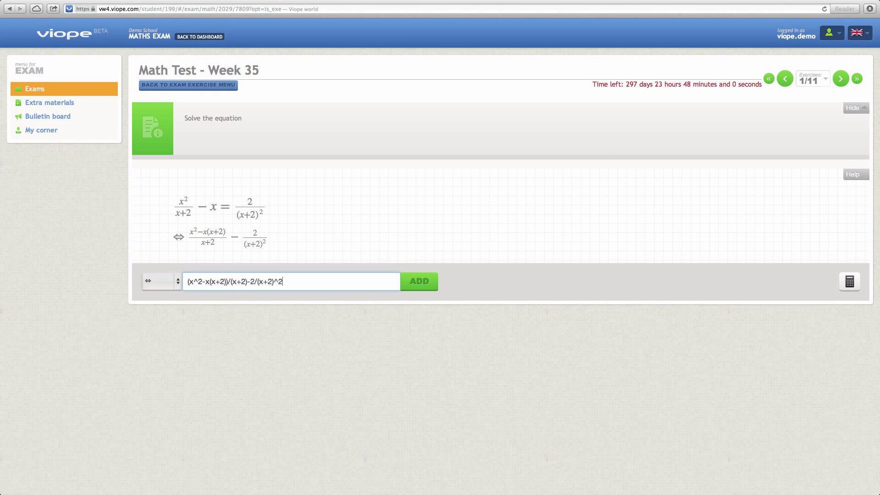
{"action": "left_click", "coordinate": [418, 280]}
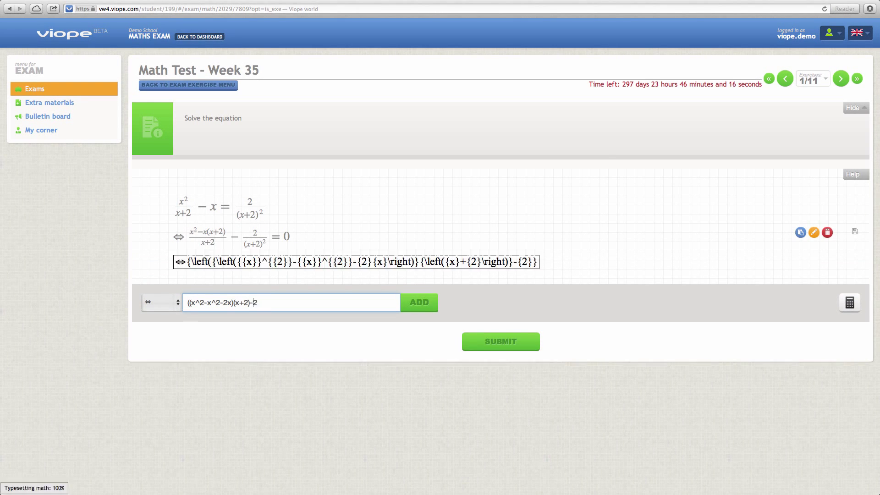
{"action": "left_click", "coordinate": [418, 302]}
{"action": "type", "text": "x(x+1"}
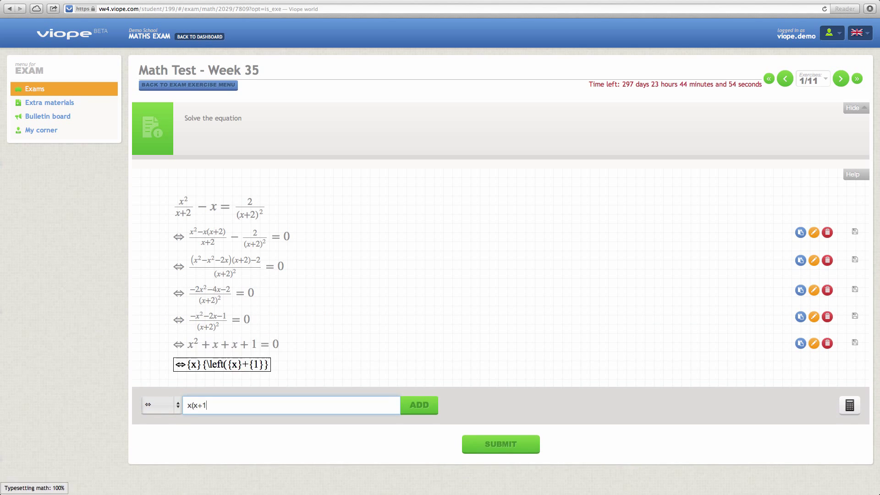
{"action": "left_click", "coordinate": [418, 405]}
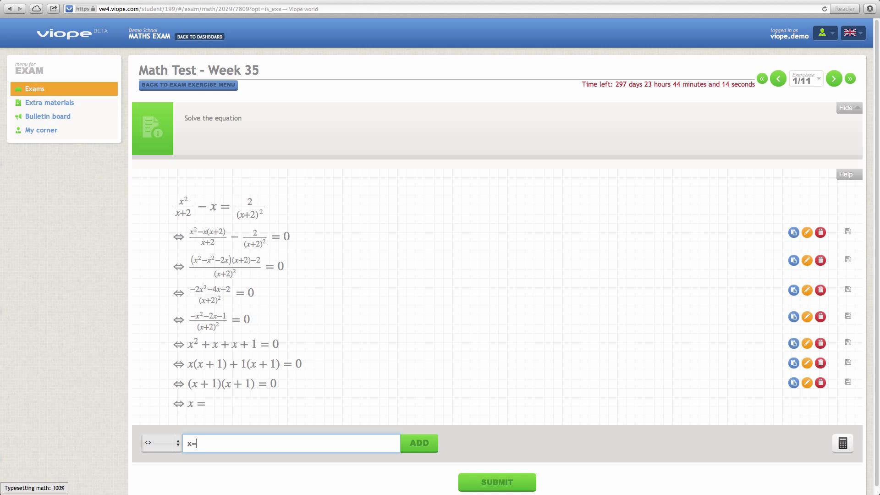
{"action": "left_click", "coordinate": [496, 482]}
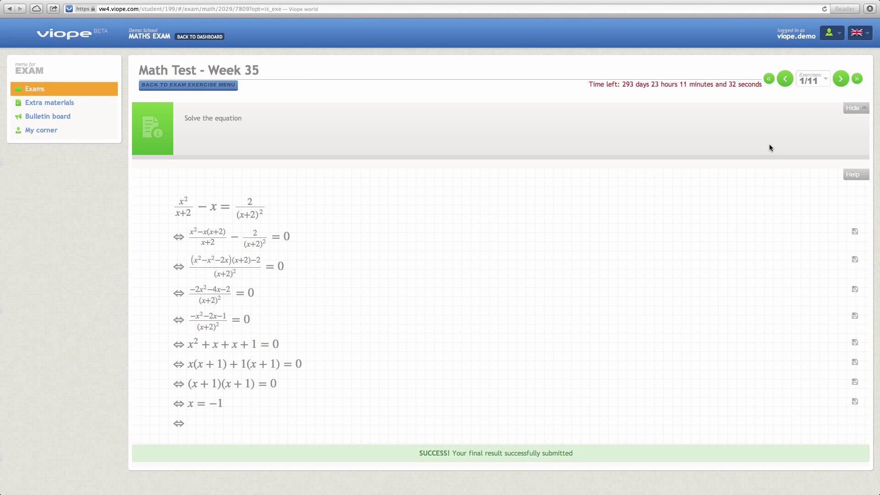
In teacher management, open Followup details and expand the first student's exercise results
{"action": "left_click", "coordinate": [200, 36]}
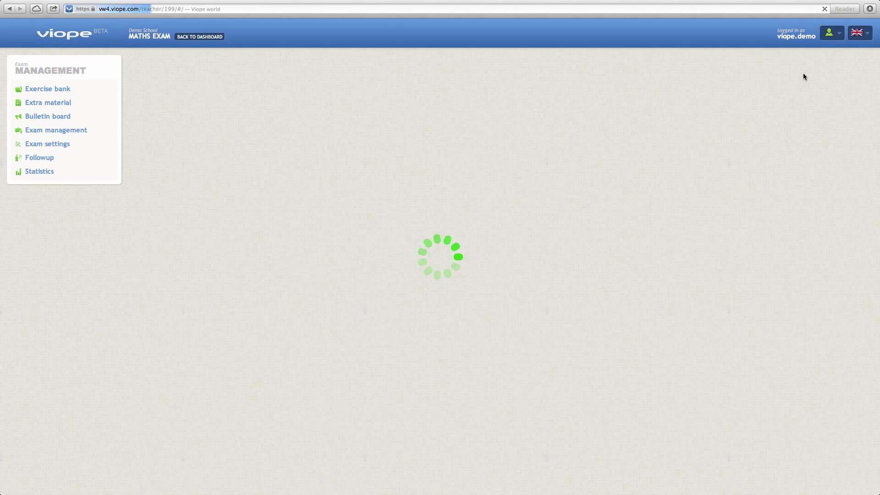
{"action": "left_click", "coordinate": [39, 158]}
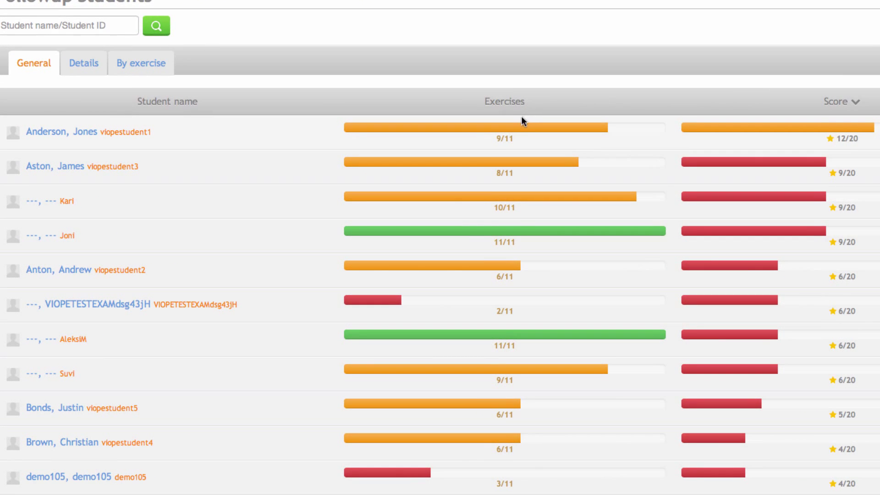
{"action": "mouse_move", "coordinate": [836, 145]}
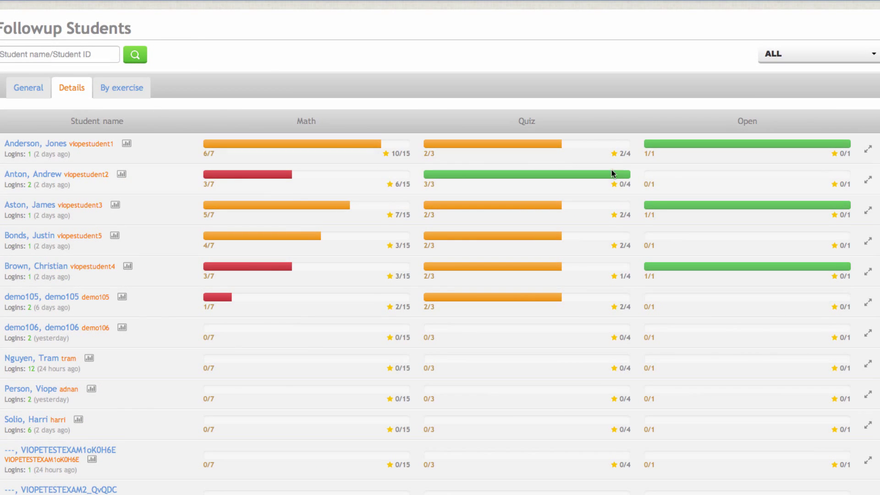
{"action": "left_click", "coordinate": [867, 148]}
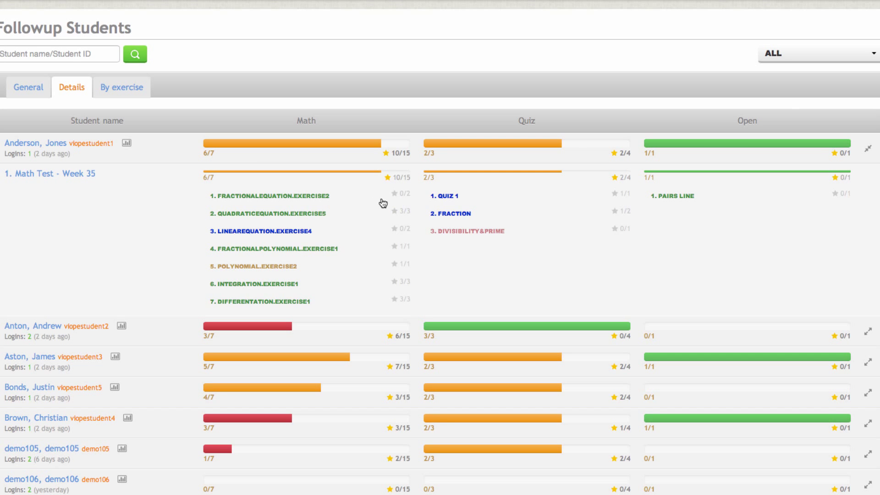
{"action": "mouse_move", "coordinate": [294, 268]}
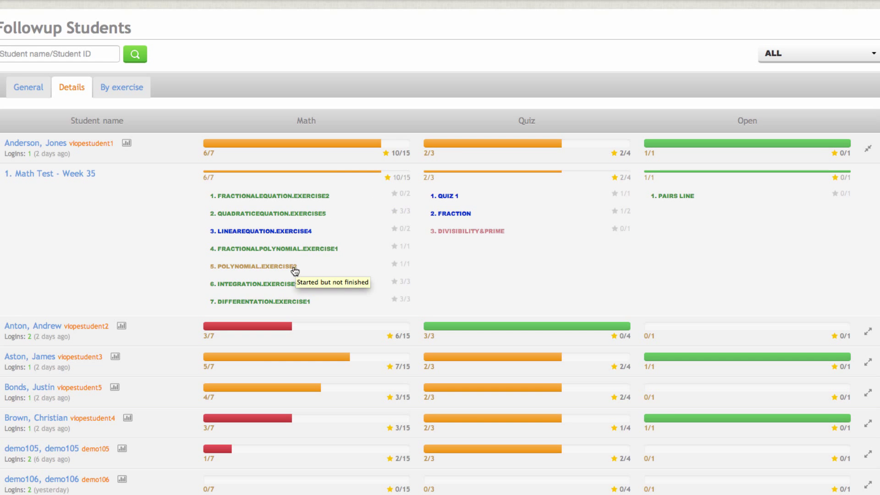
Review the student's FractionalEquation.Exercise2 solution steps, score it 1, and go back
{"action": "left_click", "coordinate": [266, 195]}
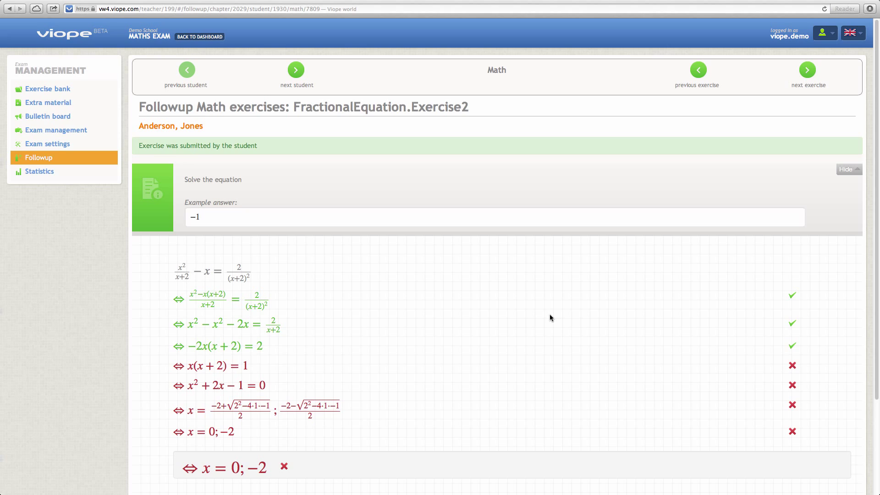
{"action": "scroll", "scroll_direction": "down", "scroll_amount": 3}
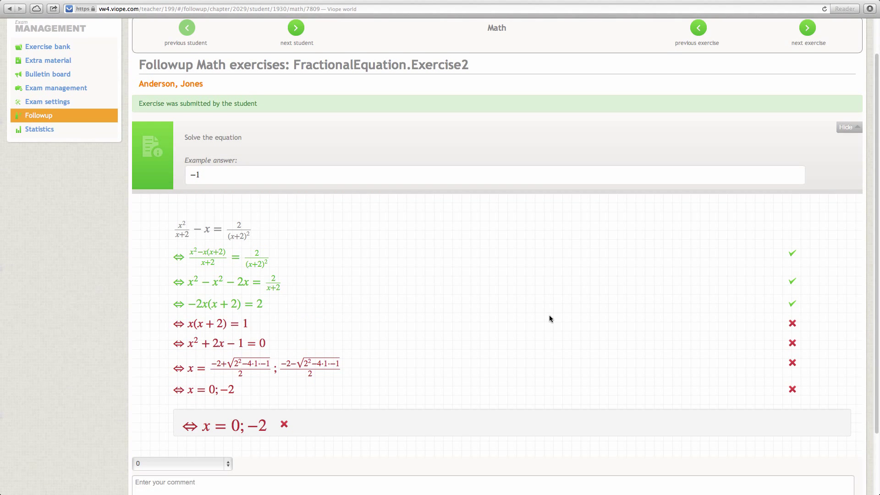
{"action": "scroll", "scroll_direction": "down", "scroll_amount": 3}
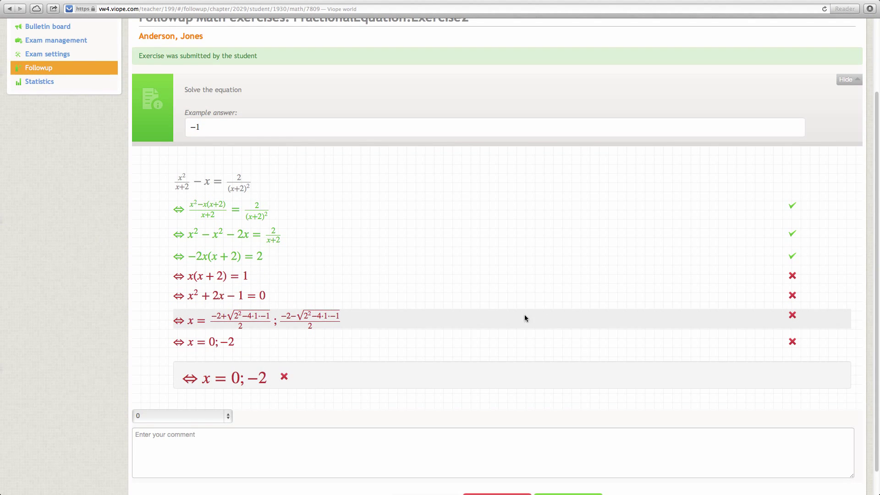
{"action": "mouse_move", "coordinate": [357, 280]}
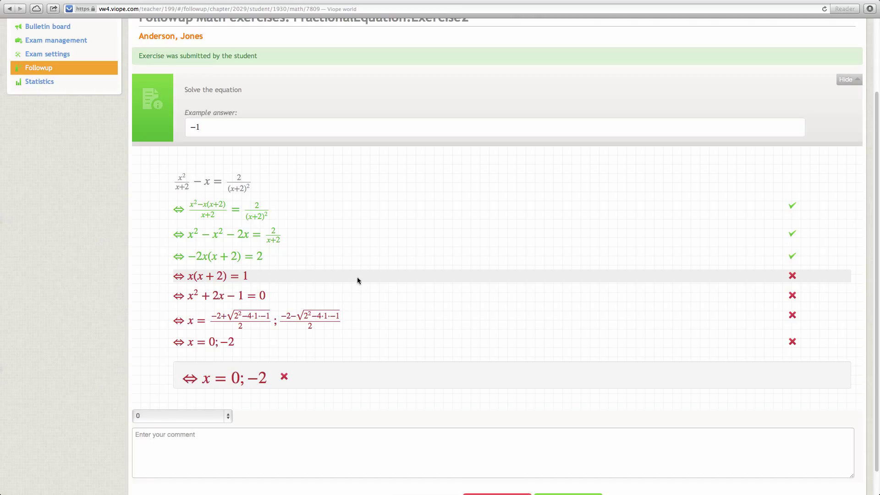
{"action": "mouse_move", "coordinate": [352, 327]}
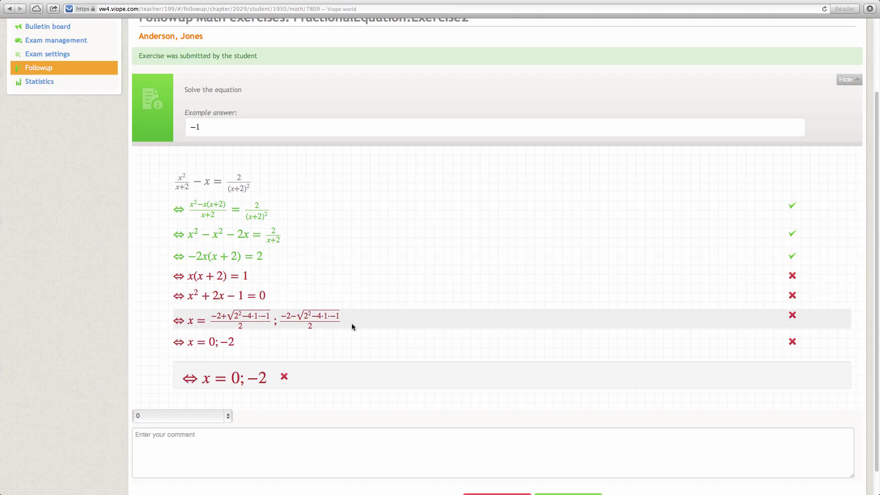
{"action": "mouse_move", "coordinate": [347, 342]}
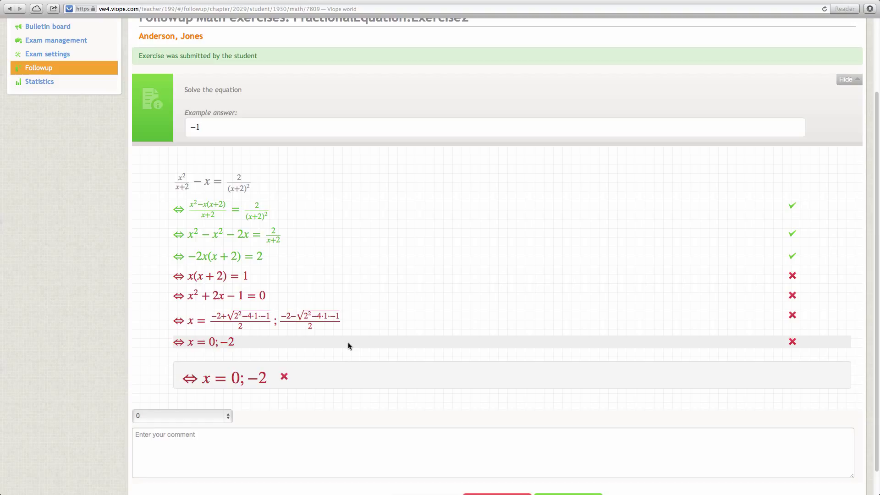
{"action": "mouse_move", "coordinate": [280, 385]}
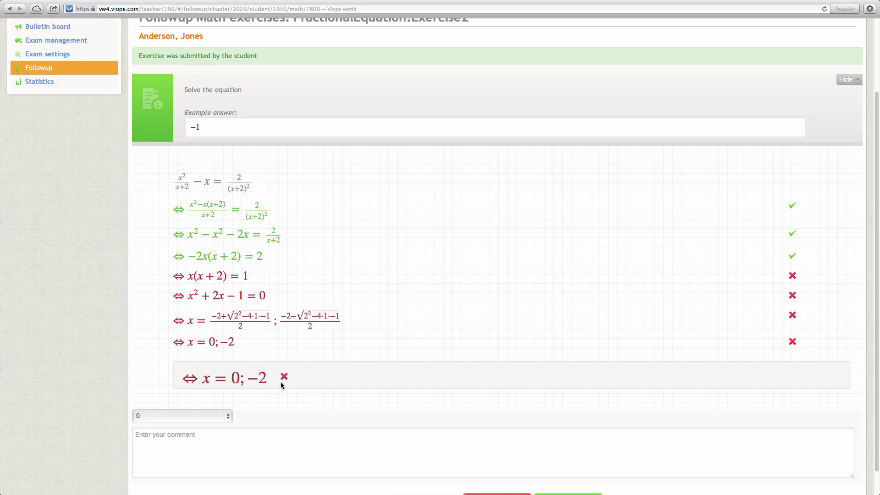
{"action": "scroll", "scroll_direction": "down", "scroll_amount": 3}
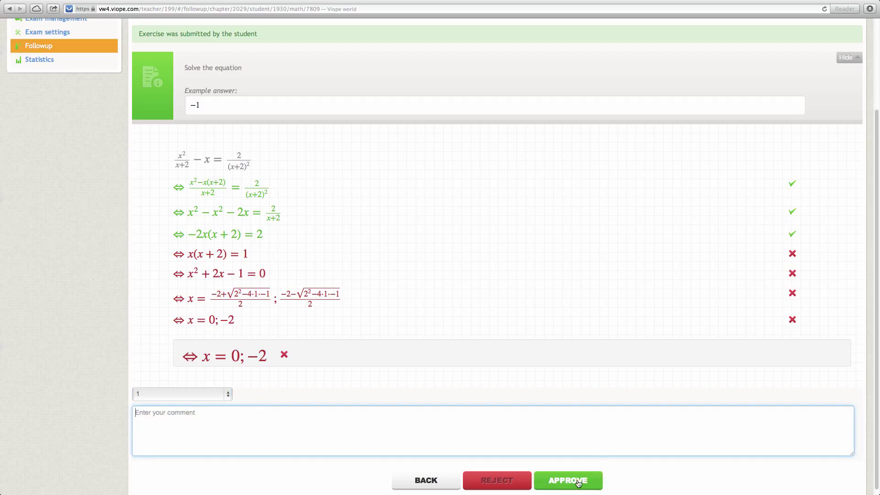
{"action": "mouse_move", "coordinate": [425, 480]}
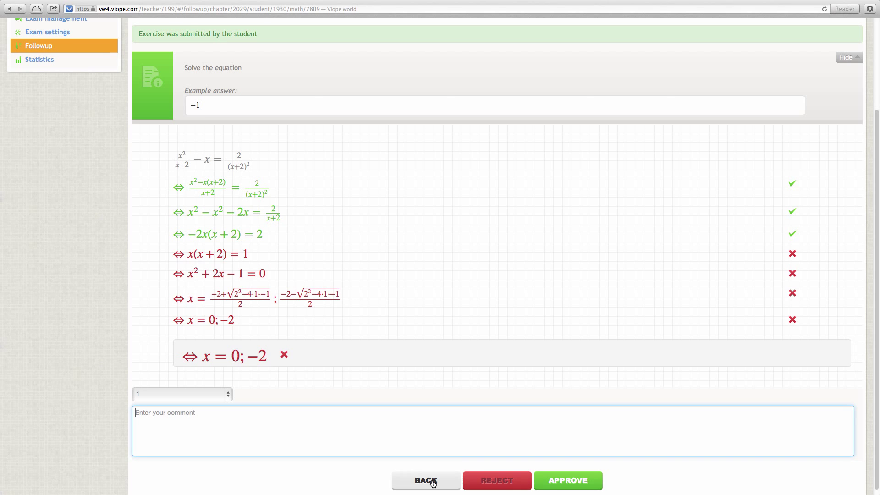
{"action": "left_click", "coordinate": [425, 480]}
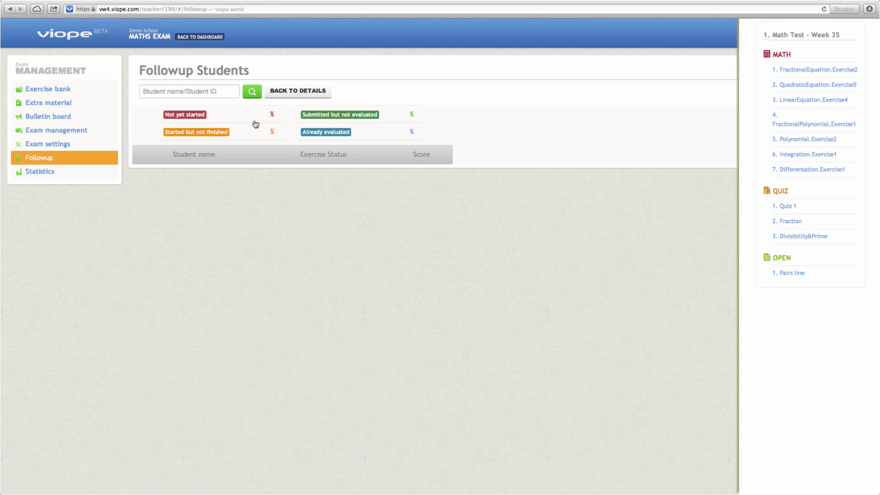
{"action": "mouse_move", "coordinate": [813, 100]}
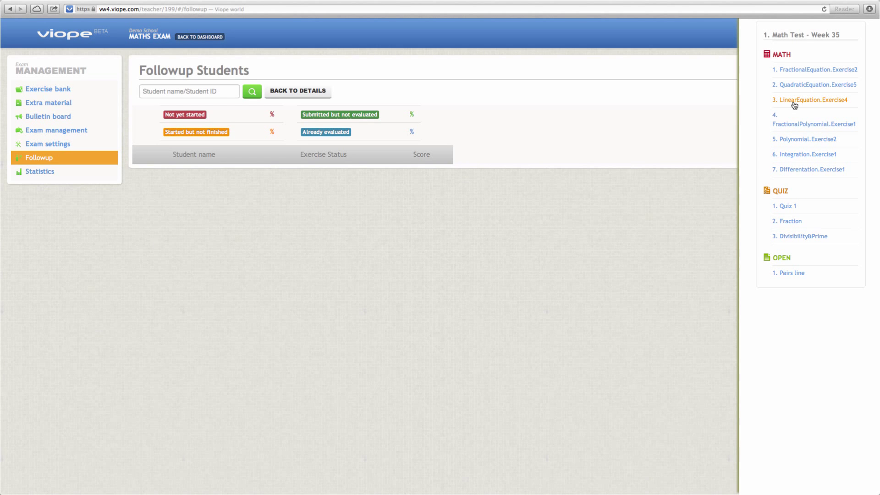
Show LinearEquation.Exercise4 followup results sorted by the Exercise Status column
{"action": "left_click", "coordinate": [810, 100]}
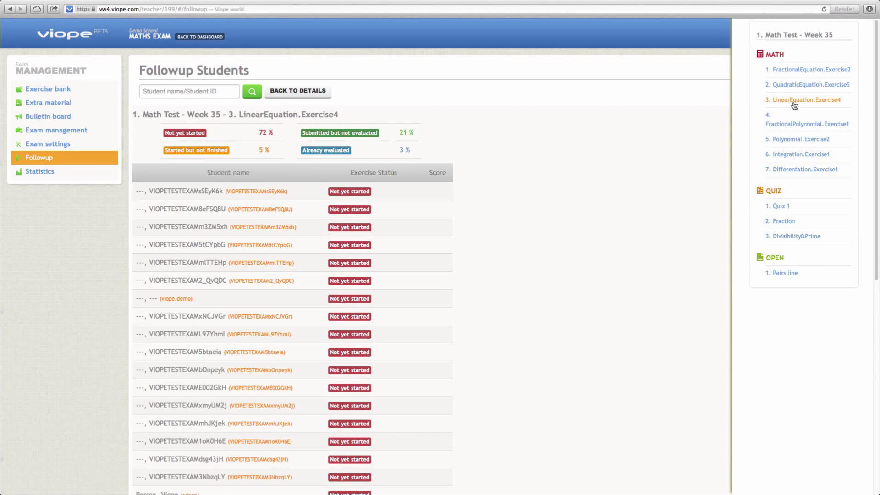
{"action": "mouse_move", "coordinate": [413, 170]}
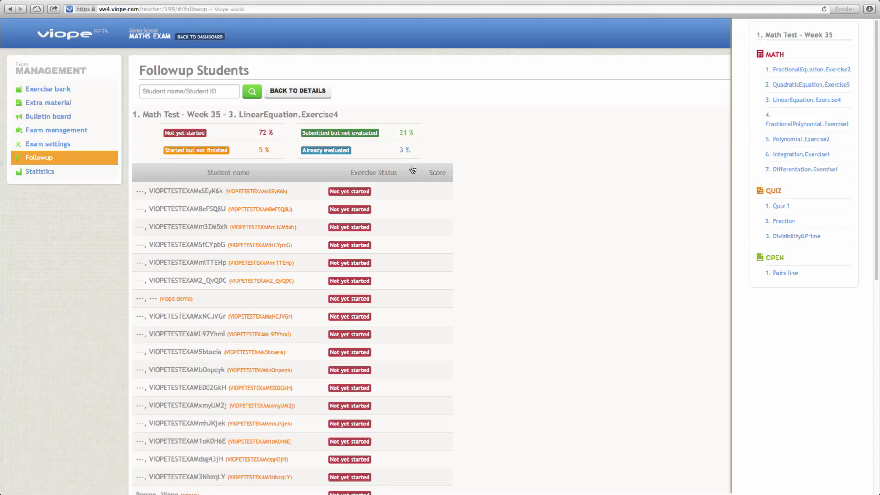
{"action": "left_click", "coordinate": [372, 173]}
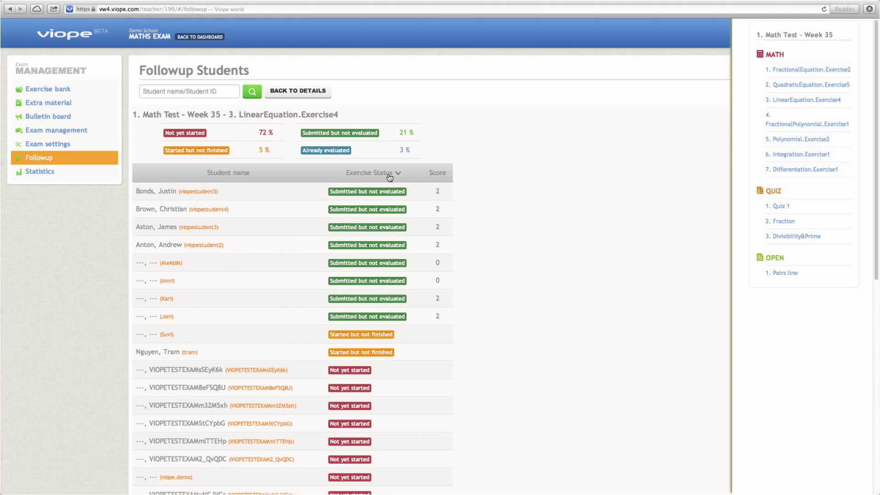
{"action": "mouse_move", "coordinate": [410, 154]}
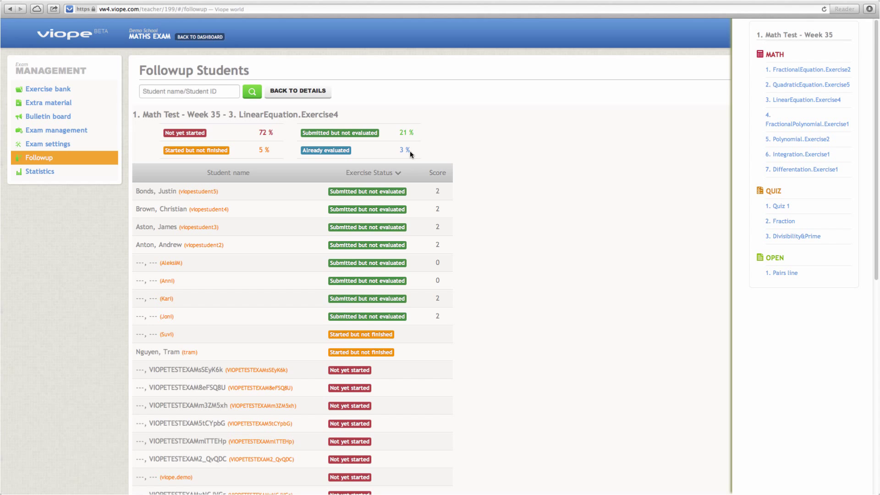
{"action": "scroll", "scroll_direction": "down", "scroll_amount": 3}
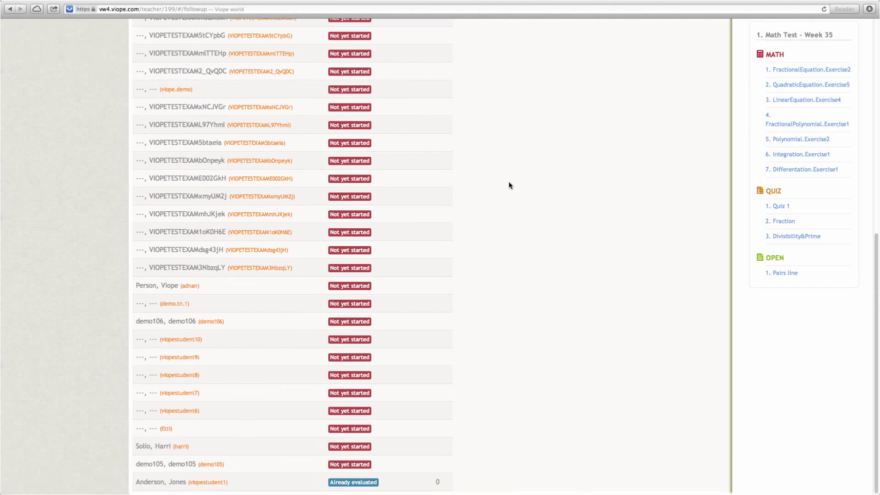
{"action": "scroll", "scroll_direction": "up", "scroll_amount": 3}
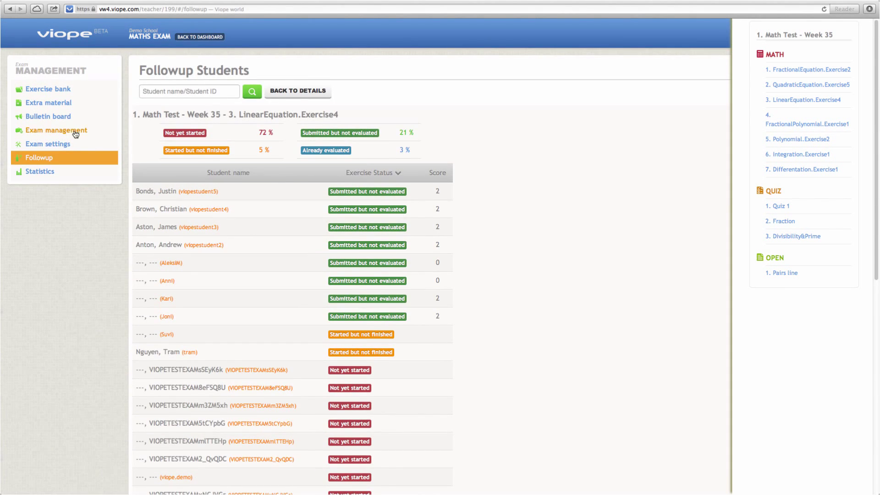
In Exam management, add and save Exam 1 with automated assessment on
{"action": "left_click", "coordinate": [56, 130]}
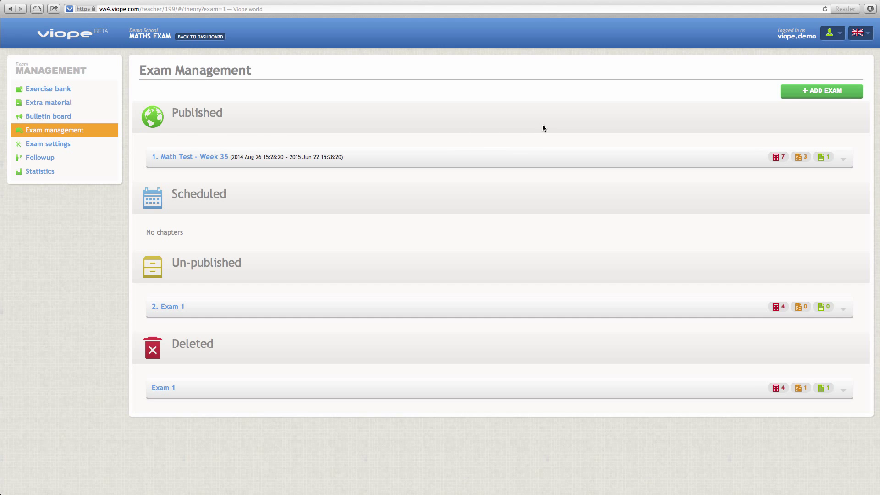
{"action": "mouse_move", "coordinate": [821, 91]}
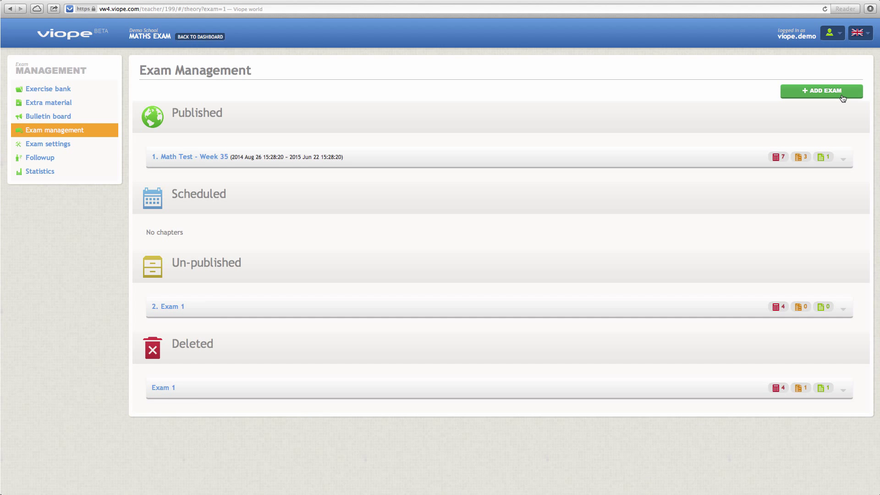
{"action": "left_click", "coordinate": [820, 91]}
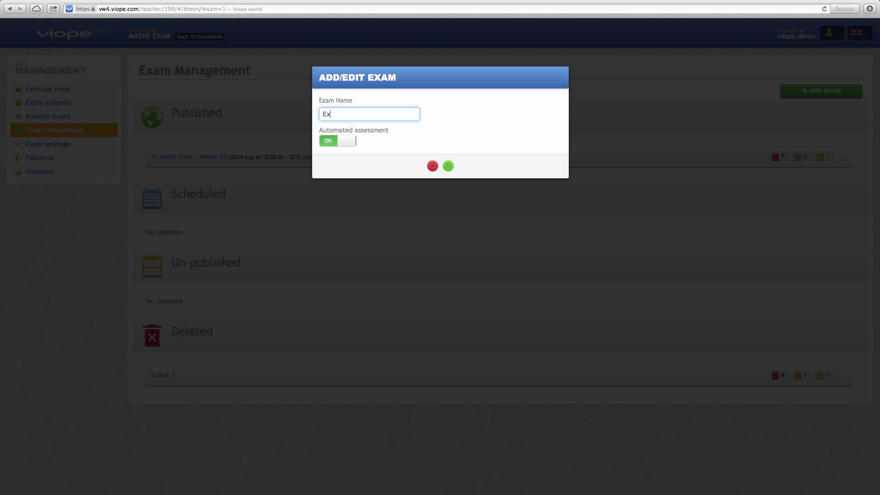
{"action": "left_click", "coordinate": [448, 166]}
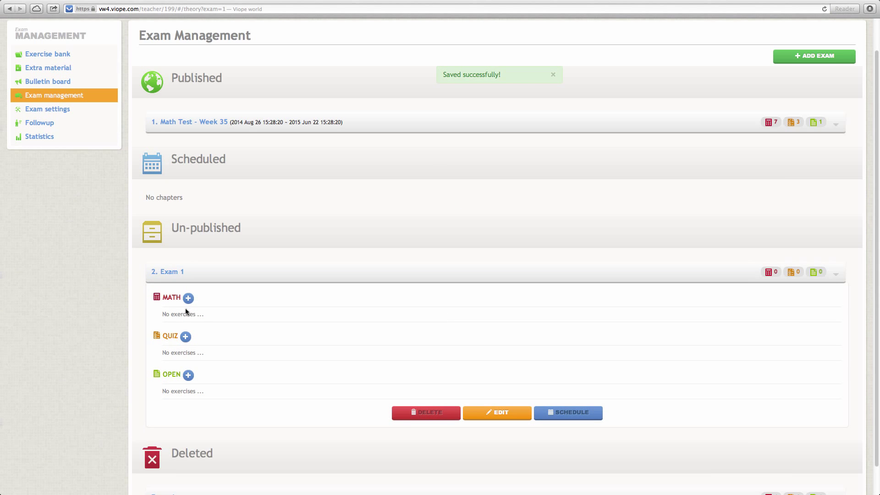
Start a new math exercise titled Exercise 1 with the Polynomial question type
{"action": "left_click", "coordinate": [188, 298]}
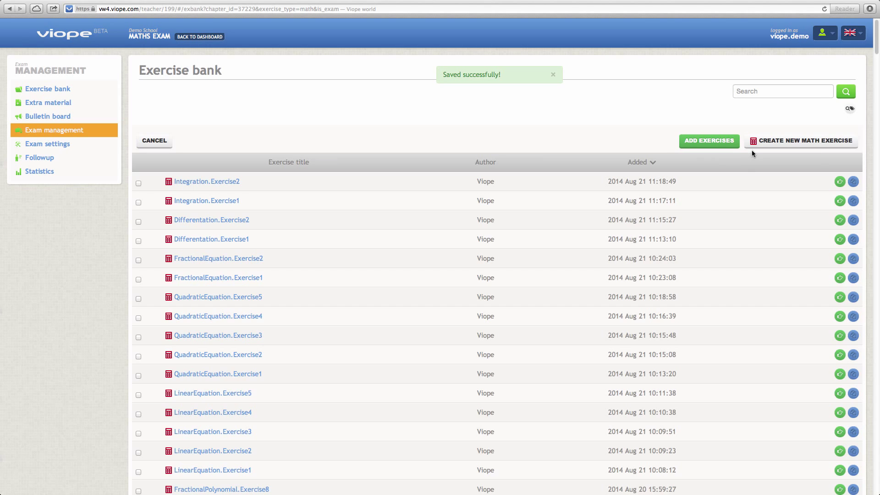
{"action": "left_click", "coordinate": [806, 140]}
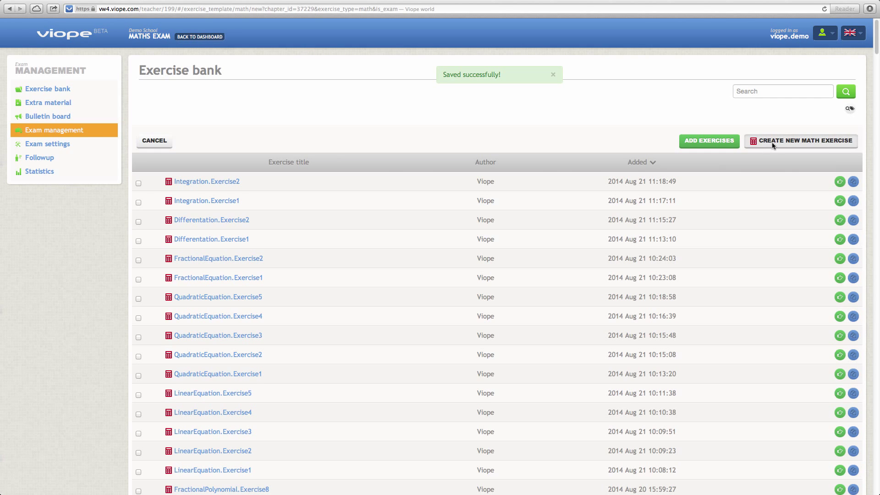
{"action": "left_click", "coordinate": [803, 140]}
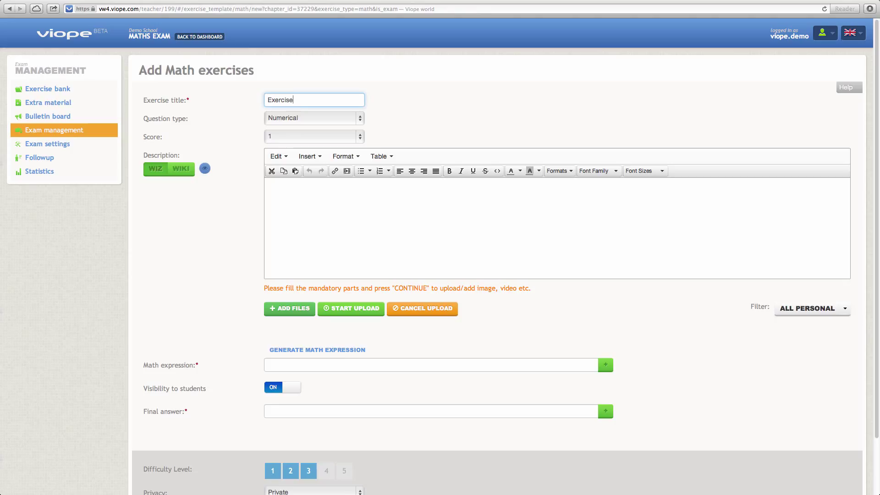
{"action": "left_click", "coordinate": [313, 118]}
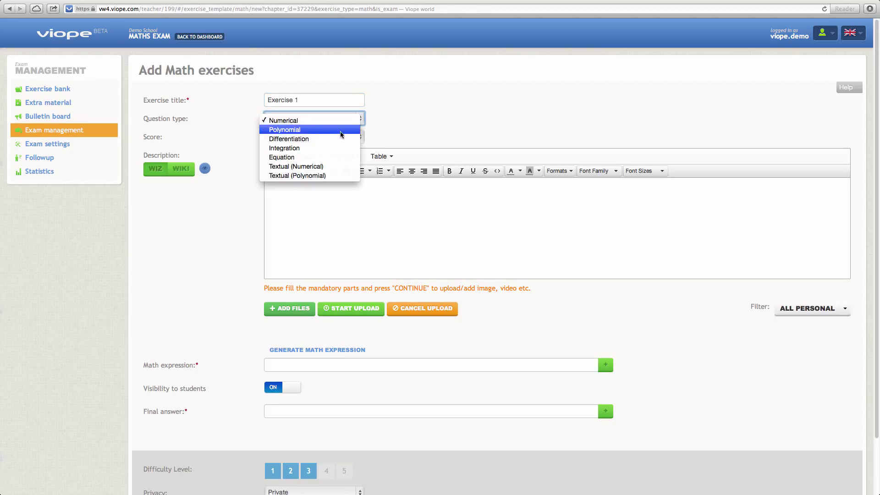
{"action": "left_click", "coordinate": [284, 130]}
{"action": "type", "text": "(a+2)^2 - (a"}
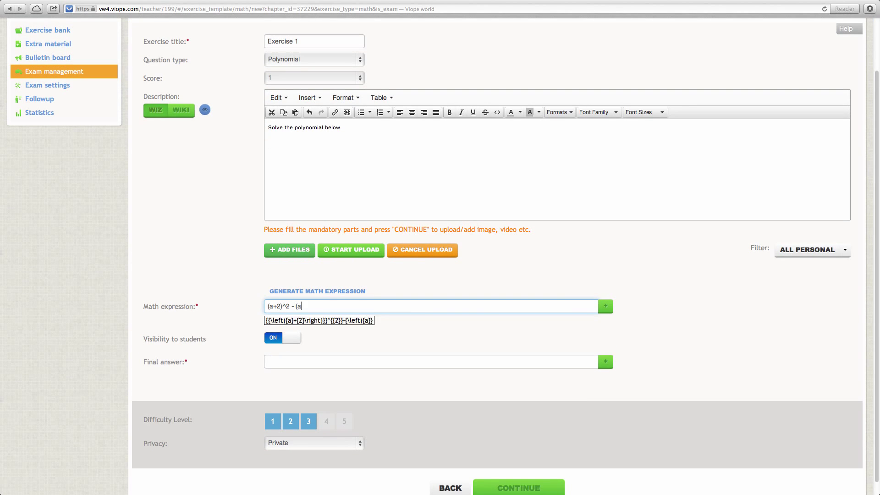
Generate (a+2)^2 − (a+72)(a−28) with answer −40a + 2020 and save the exercise
{"action": "left_click", "coordinate": [605, 305]}
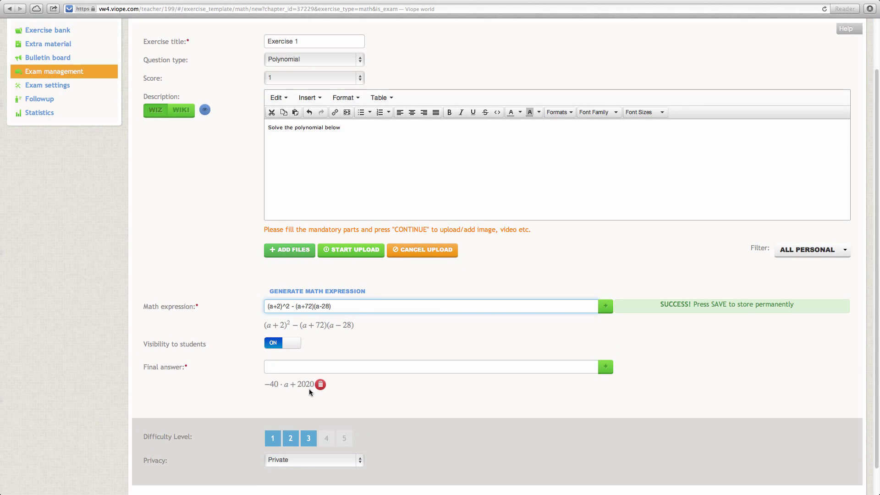
{"action": "left_click", "coordinate": [437, 367]}
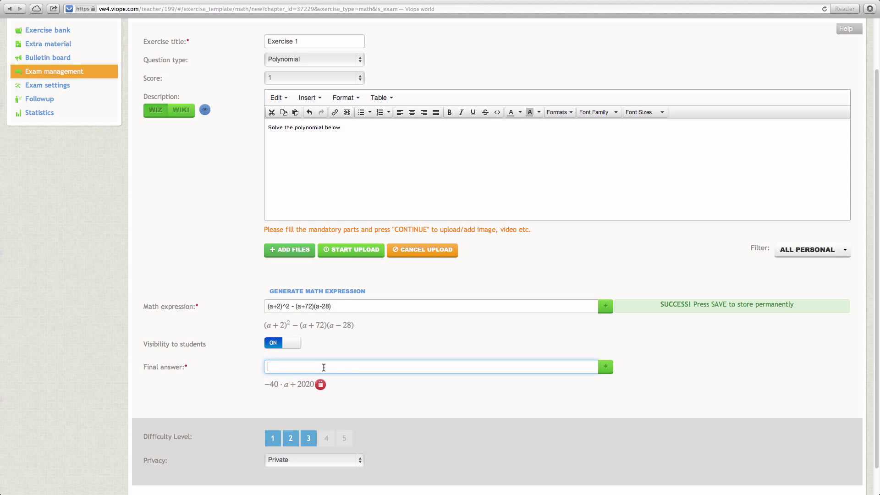
{"action": "scroll", "scroll_direction": "down", "scroll_amount": 3}
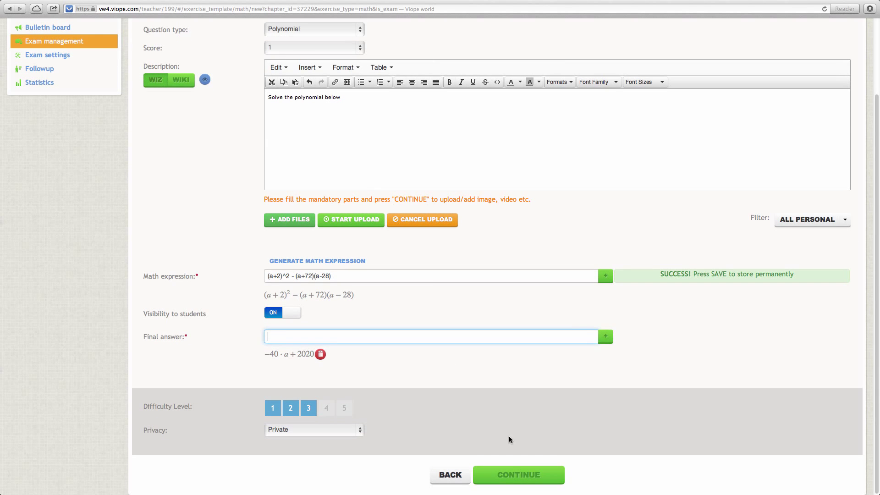
{"action": "left_click", "coordinate": [518, 475]}
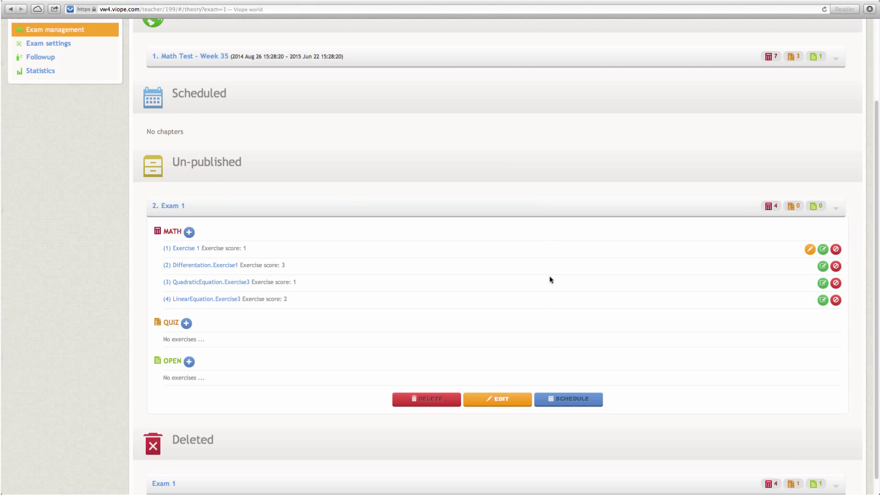
Schedule Exam 1 to end 29 August 2014 at 17:44 and confirm
{"action": "left_click", "coordinate": [567, 399]}
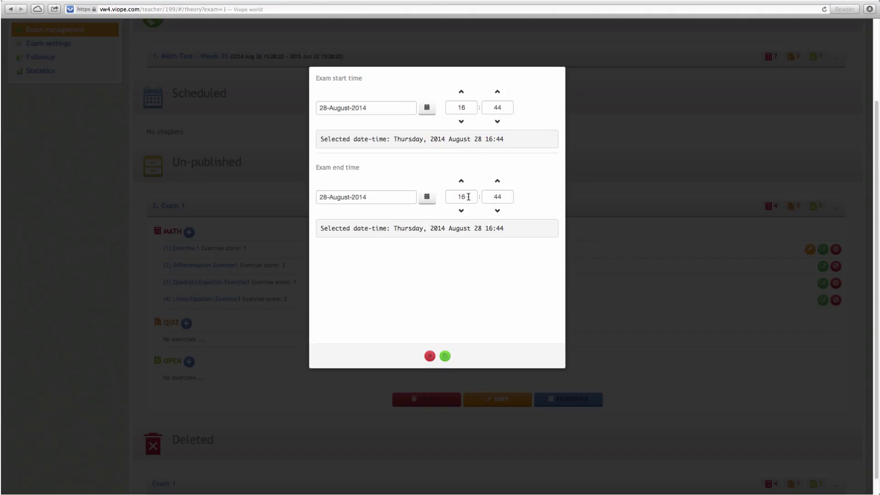
{"action": "left_click", "coordinate": [461, 181]}
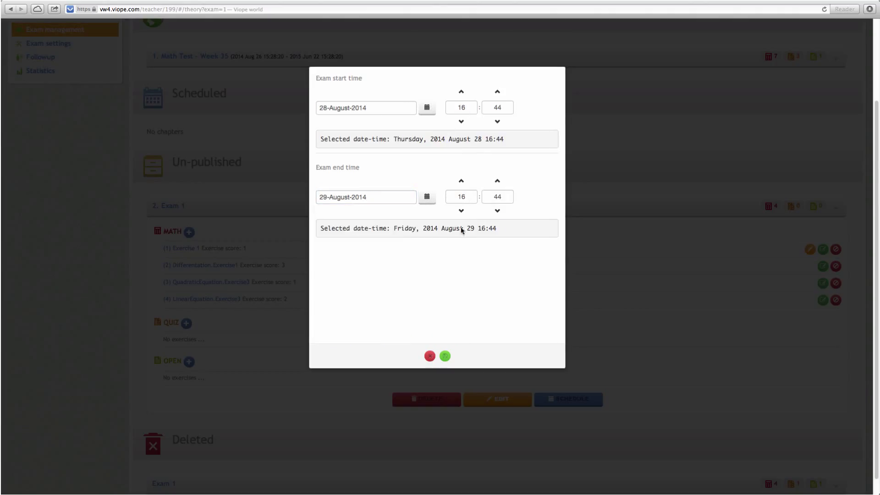
{"action": "left_click", "coordinate": [460, 180]}
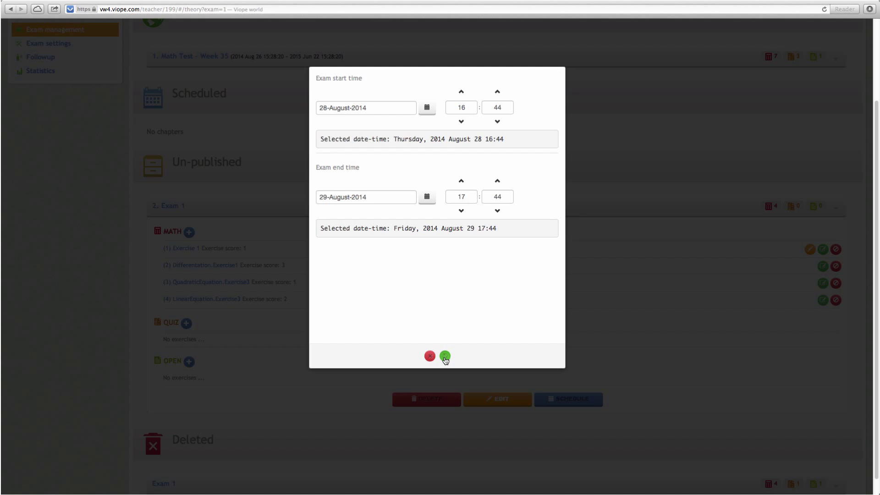
{"action": "left_click", "coordinate": [445, 357]}
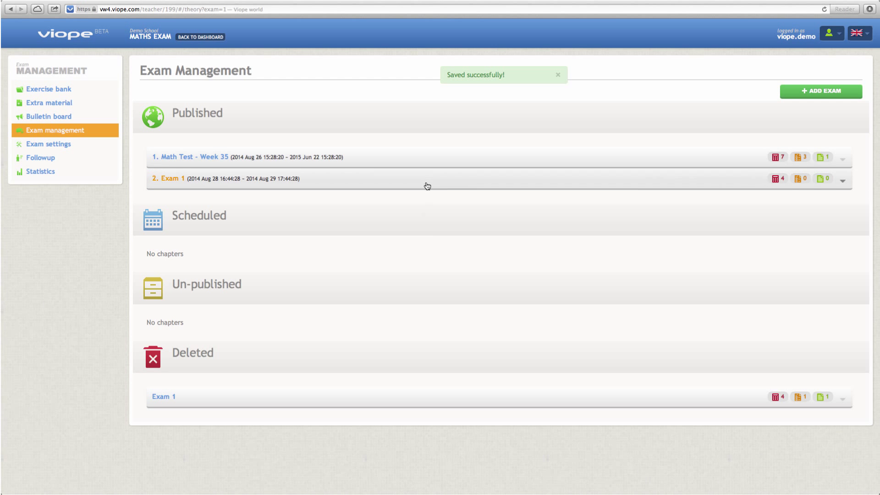